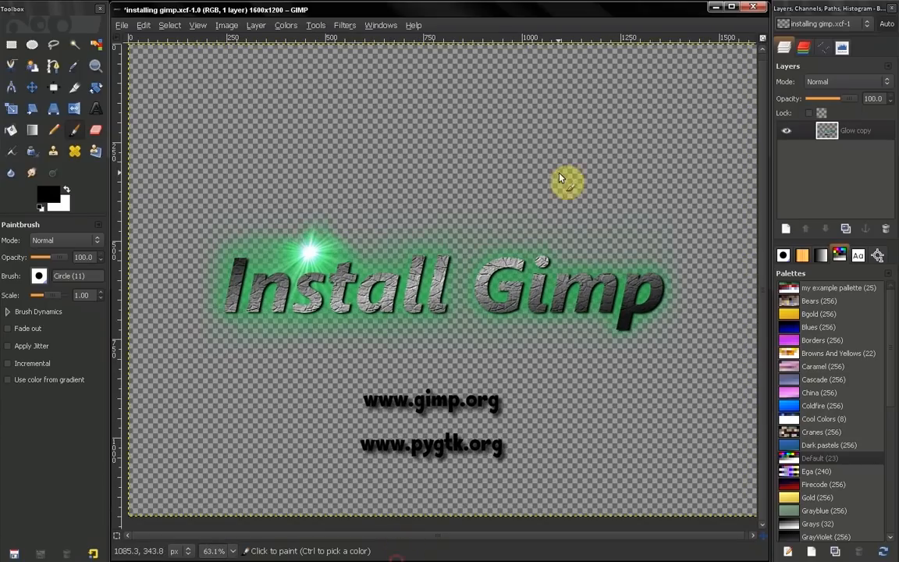
mouse_move(626, 131)
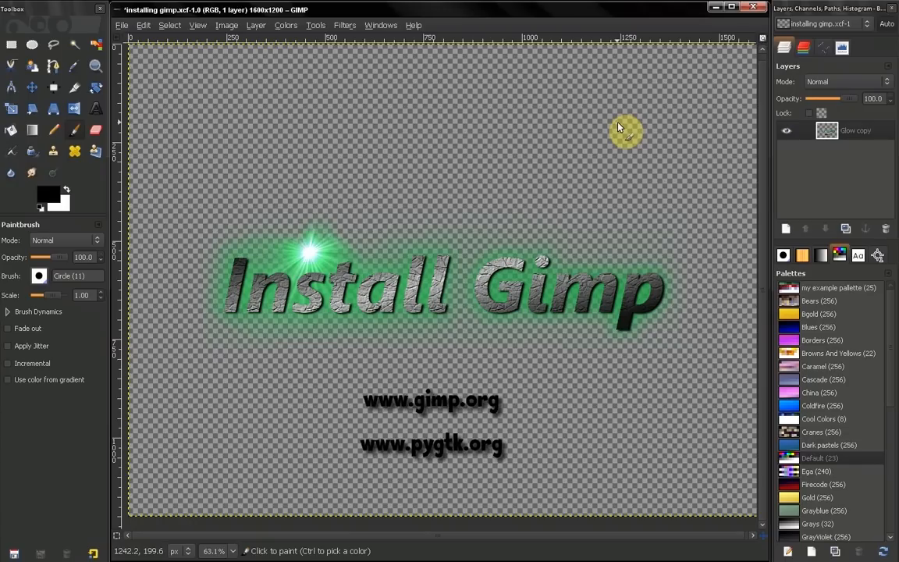
mouse_move(573, 226)
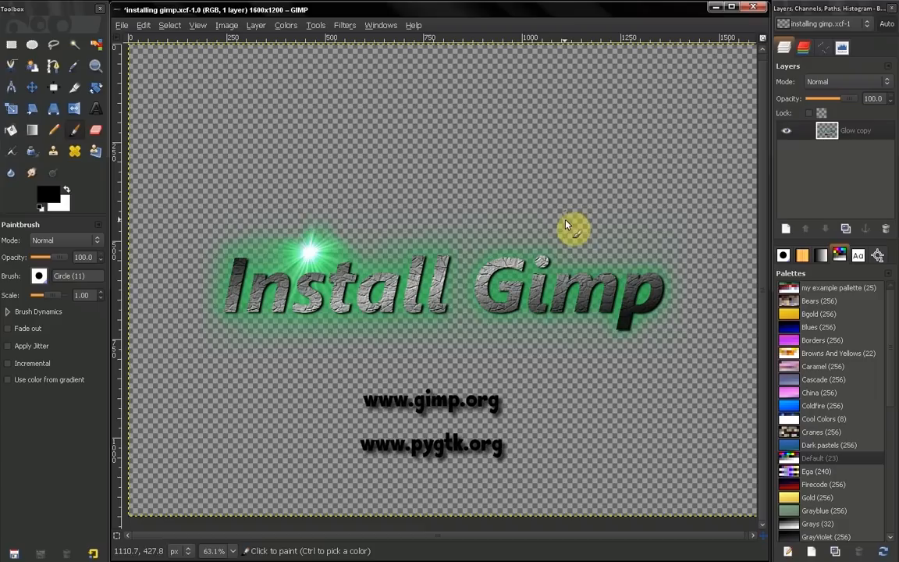
mouse_move(507, 409)
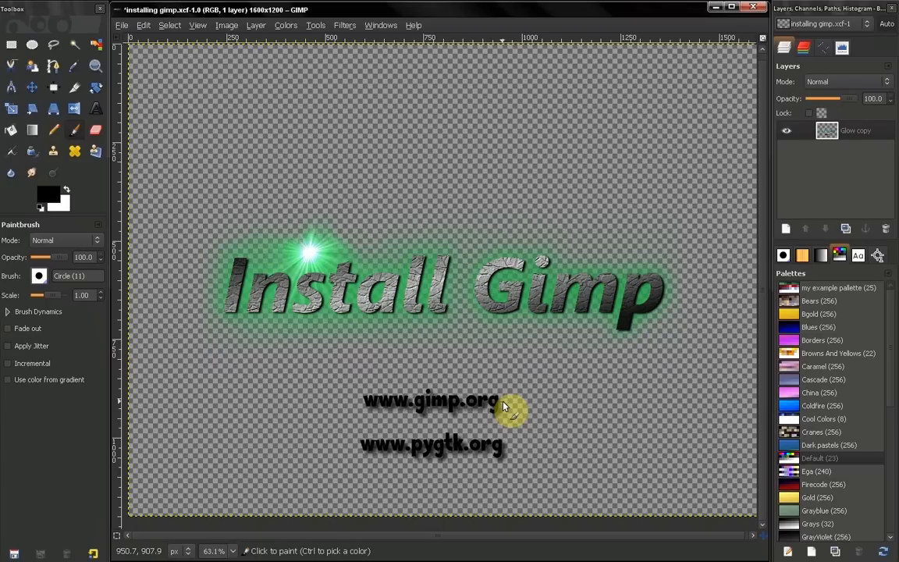
mouse_move(492, 456)
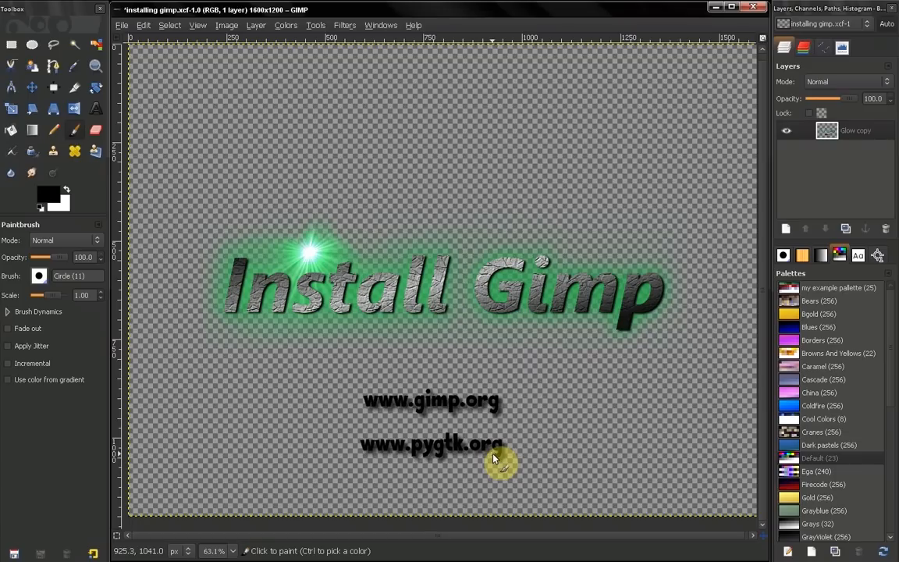
mouse_move(529, 442)
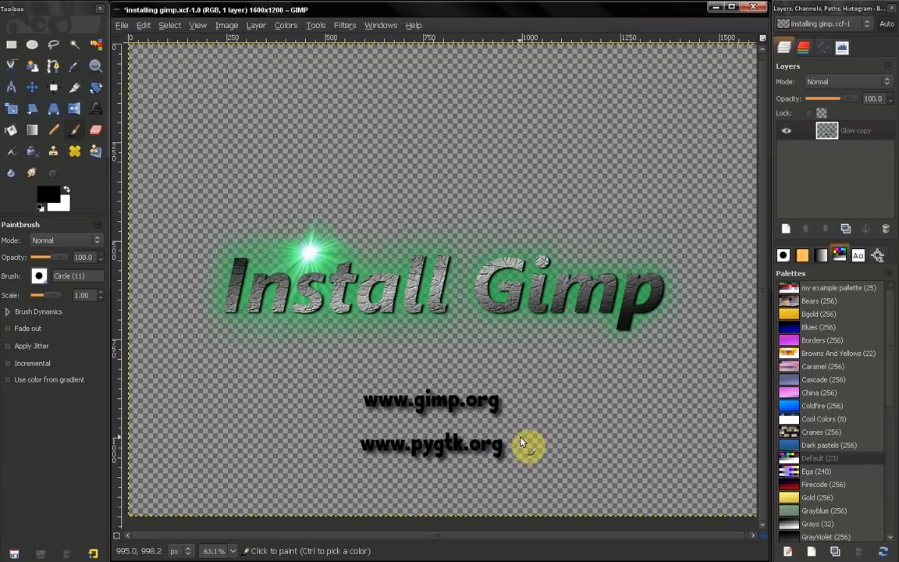
mouse_move(530, 443)
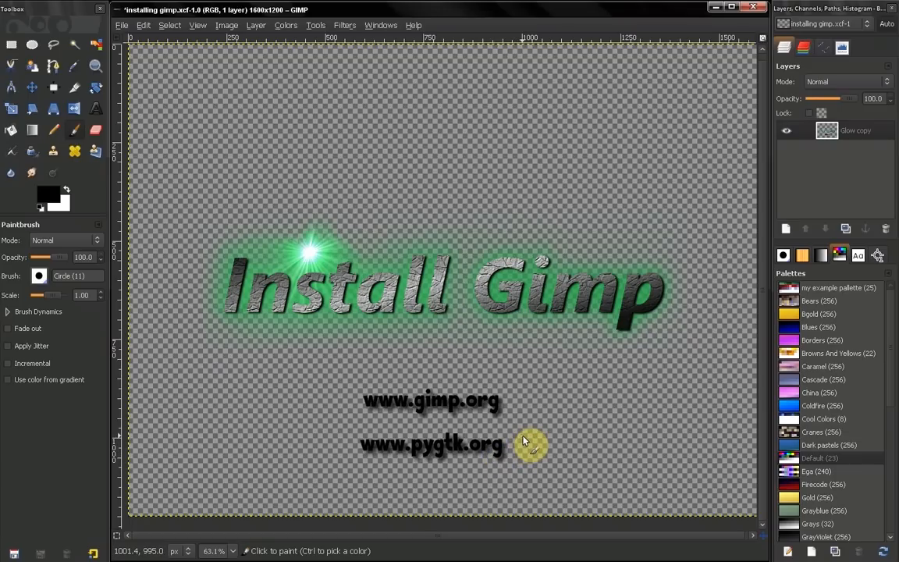
mouse_move(480, 447)
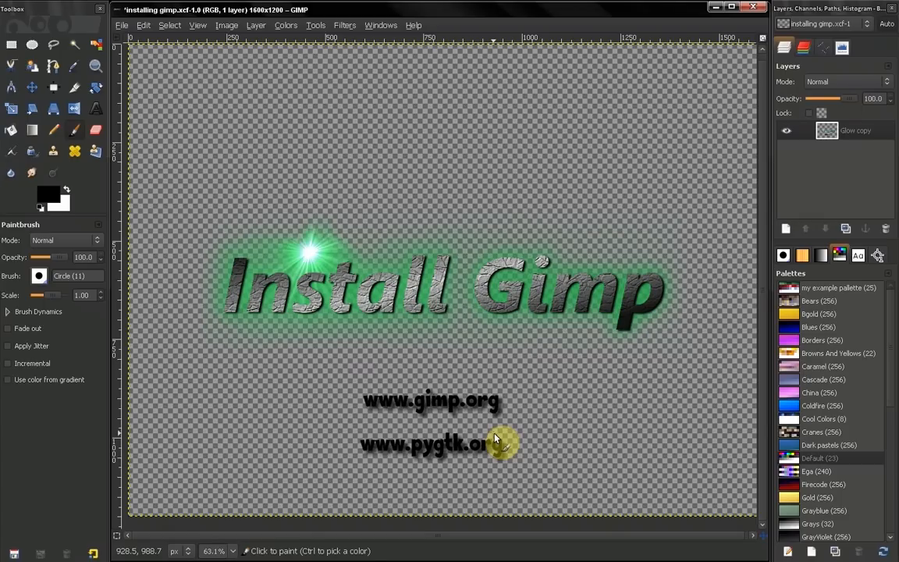
mouse_move(476, 449)
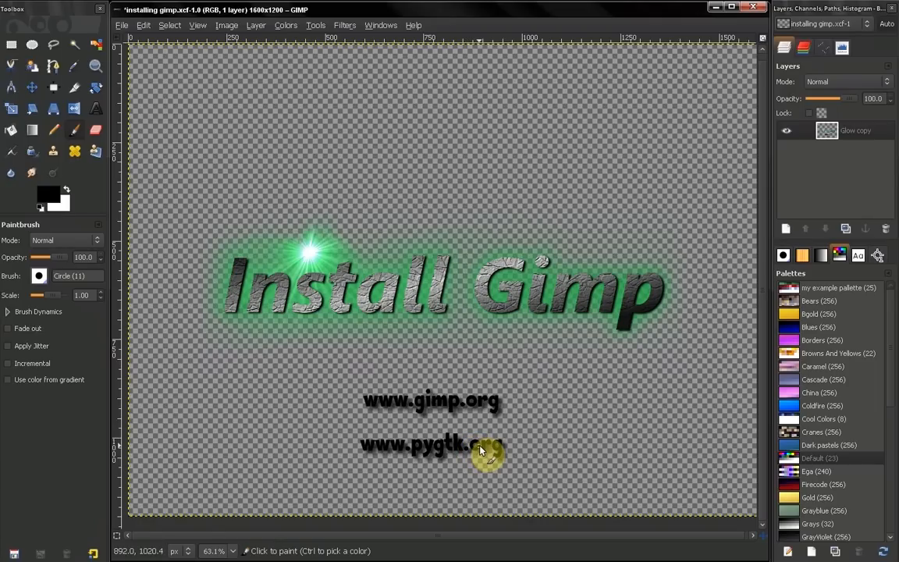
mouse_move(482, 447)
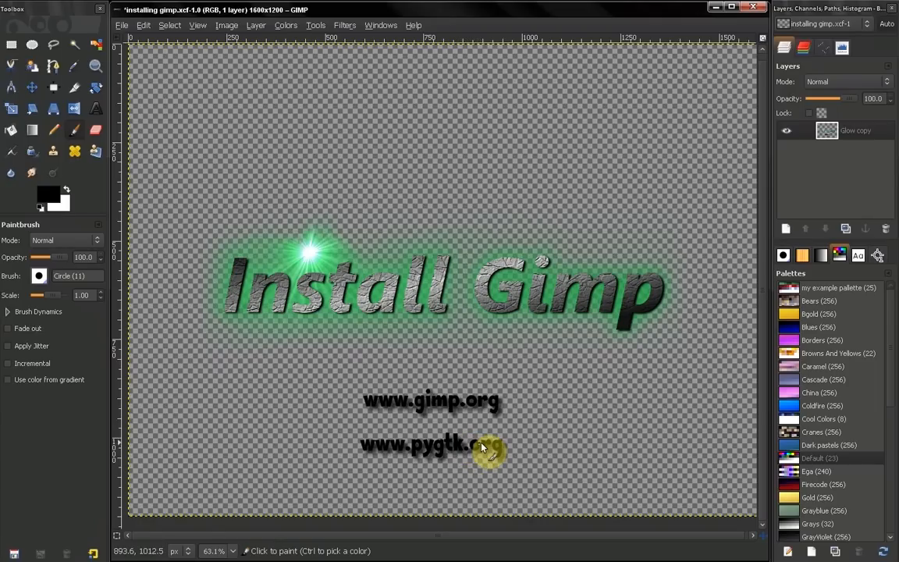
mouse_move(460, 404)
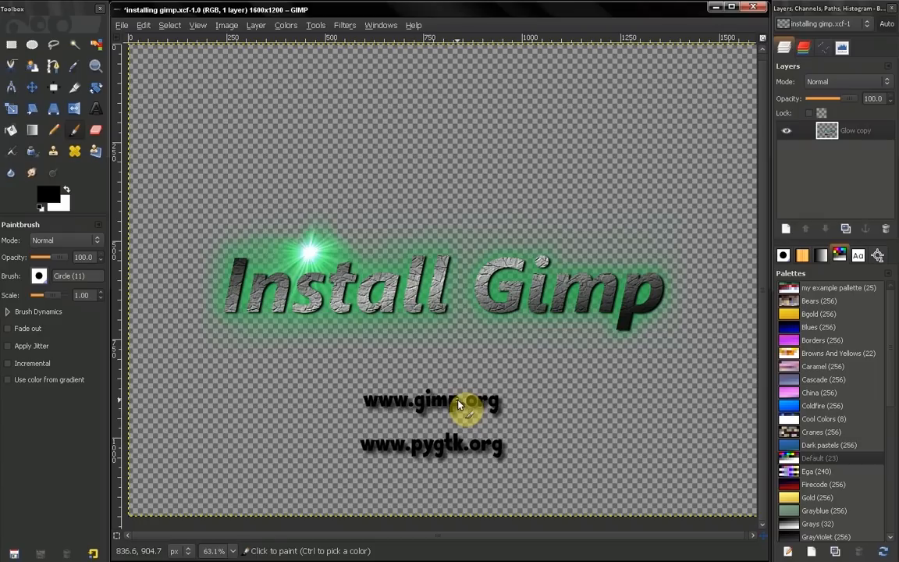
mouse_move(460, 405)
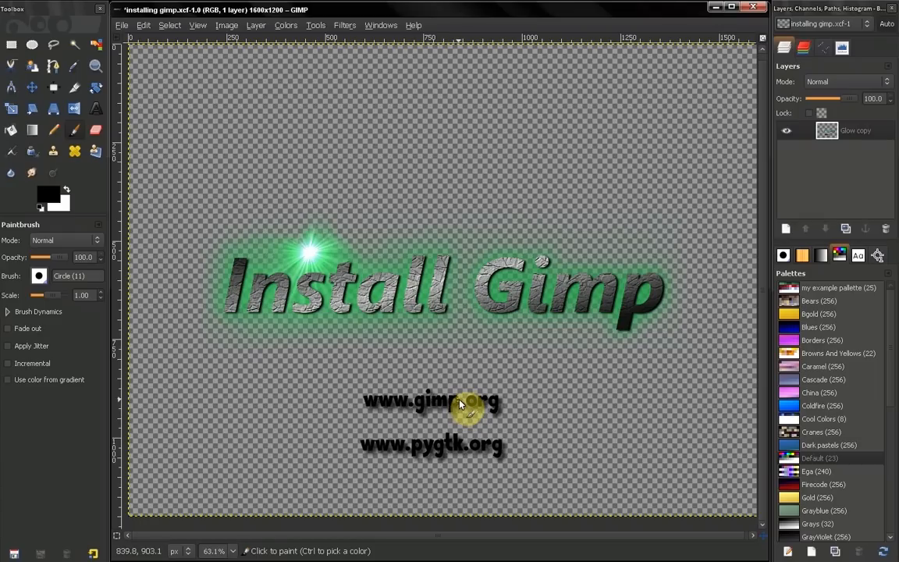
mouse_move(436, 447)
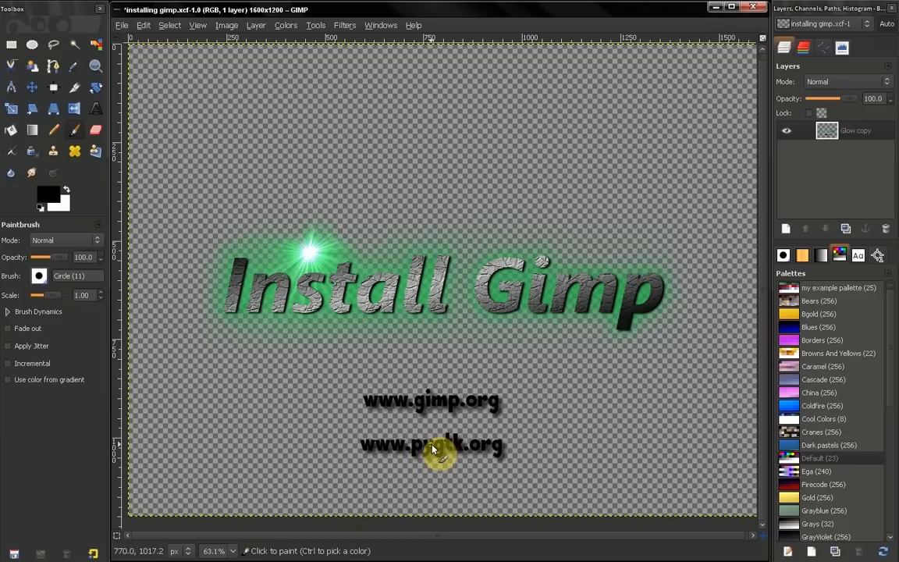
mouse_move(443, 413)
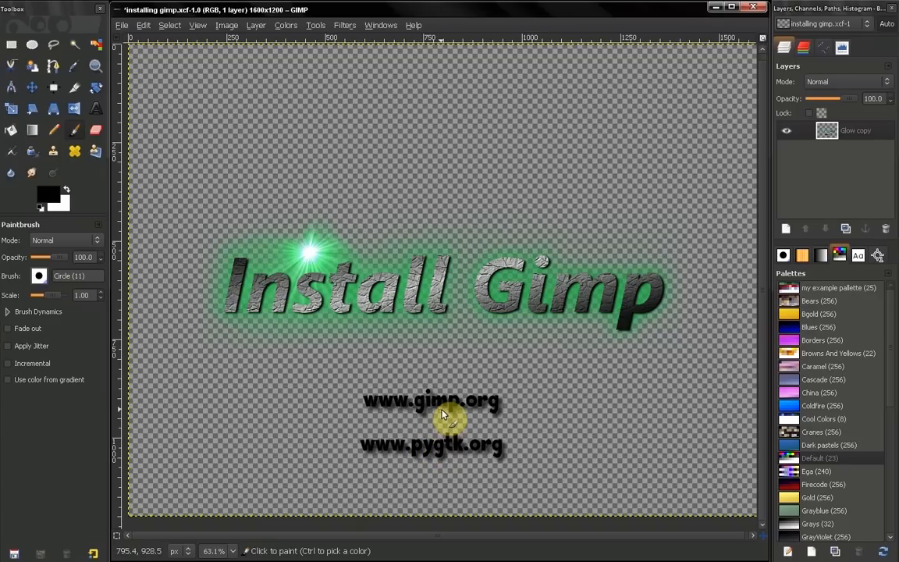
mouse_move(437, 421)
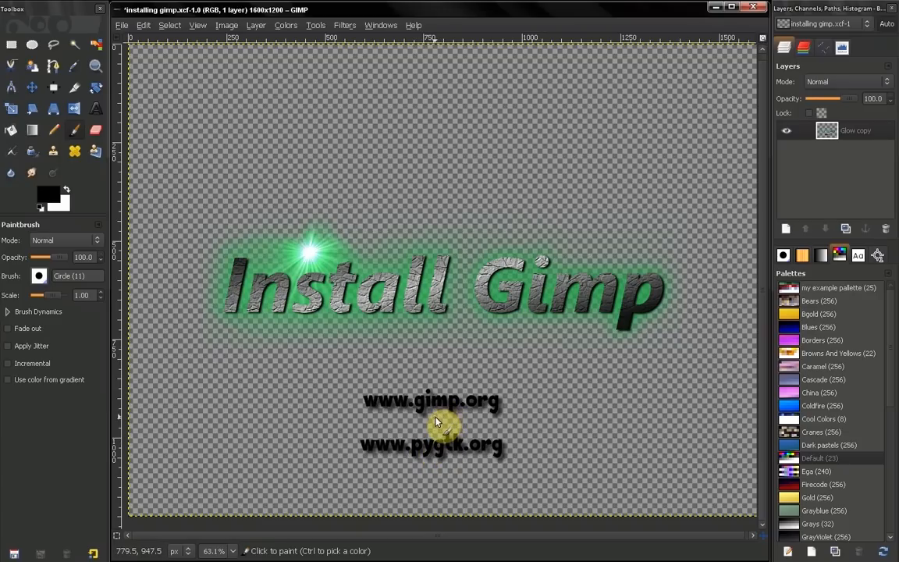
mouse_move(306, 436)
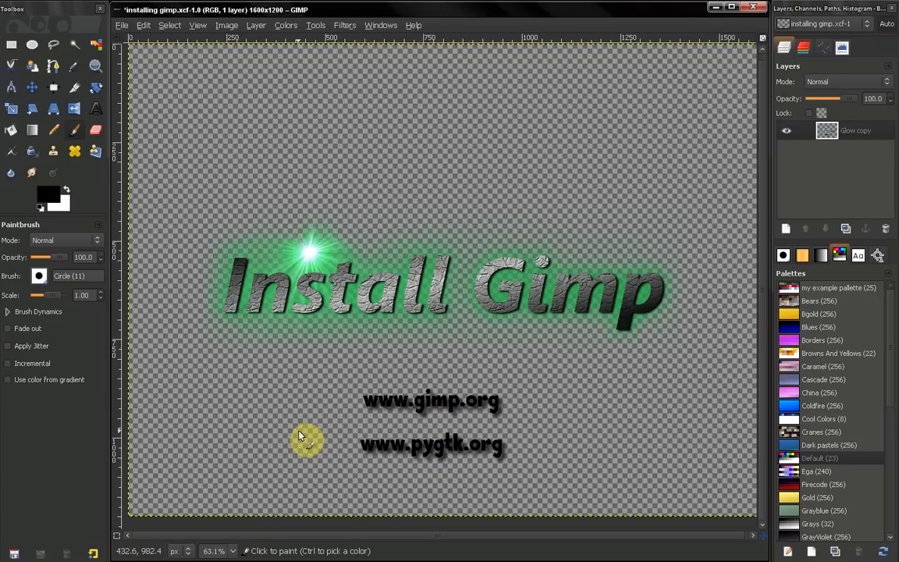
mouse_move(337, 436)
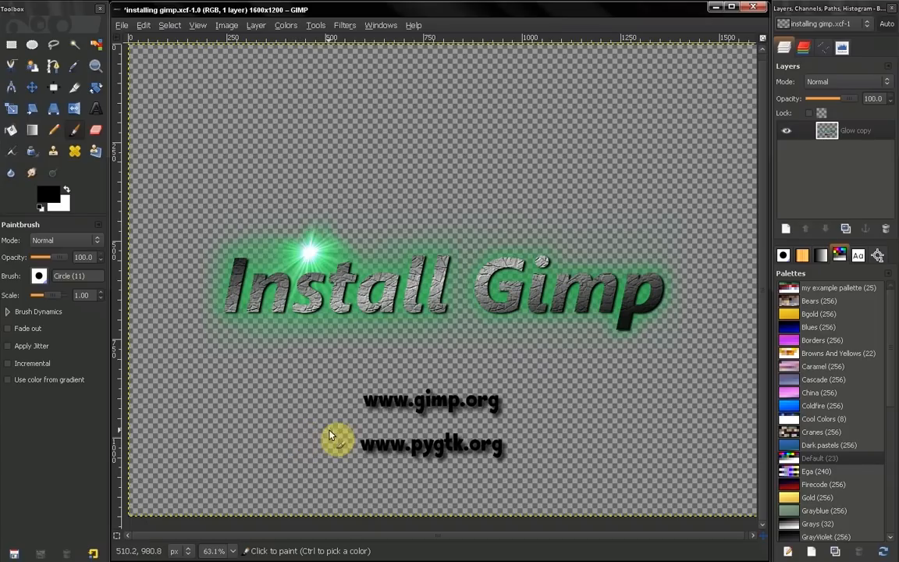
mouse_move(457, 456)
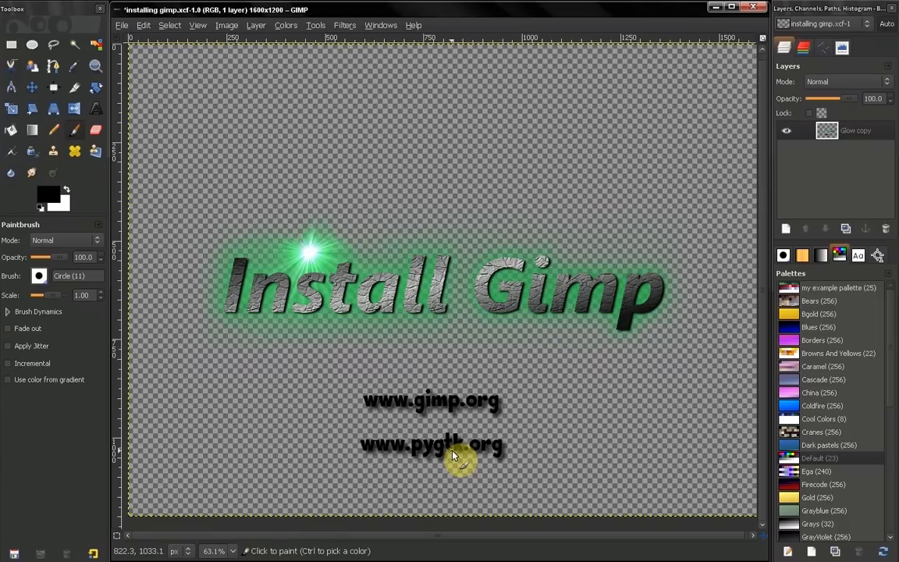
mouse_move(427, 452)
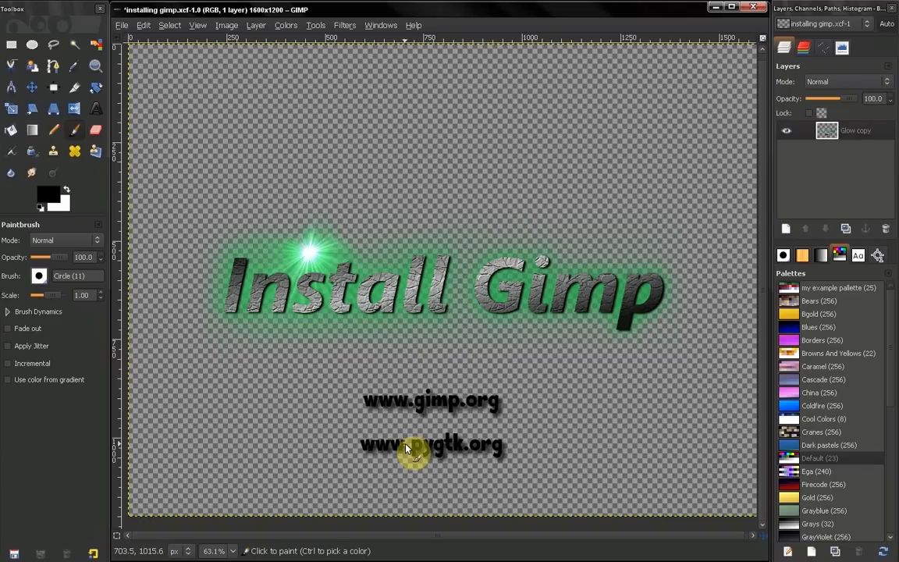
mouse_move(417, 414)
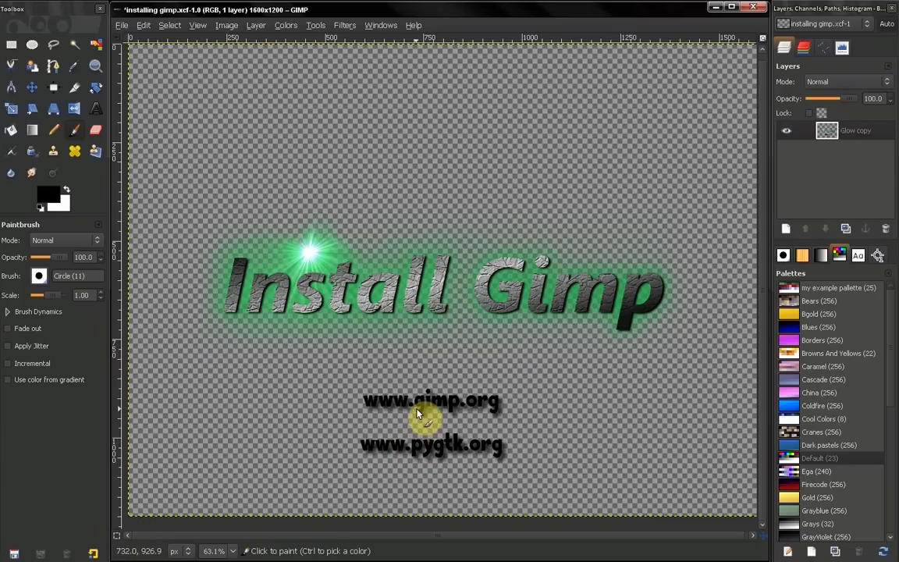
mouse_move(404, 435)
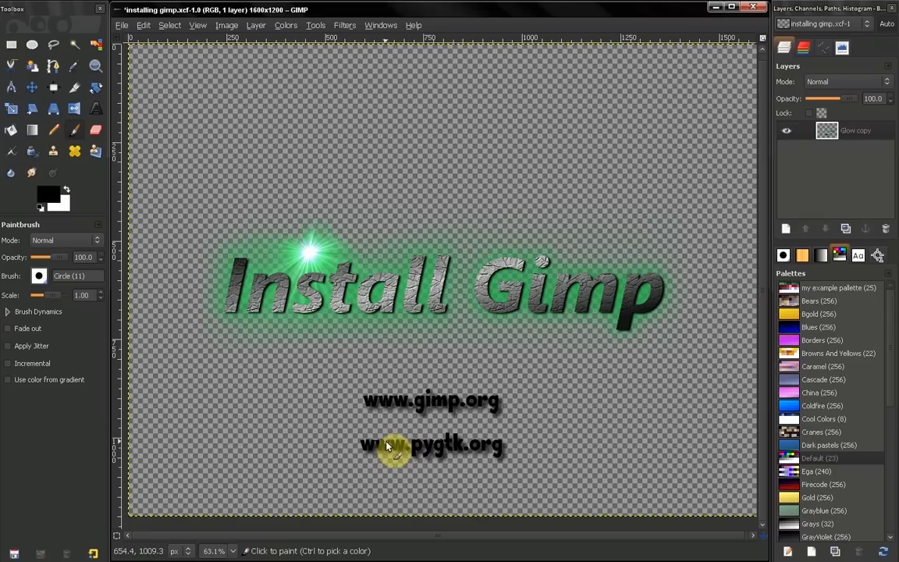
mouse_move(449, 406)
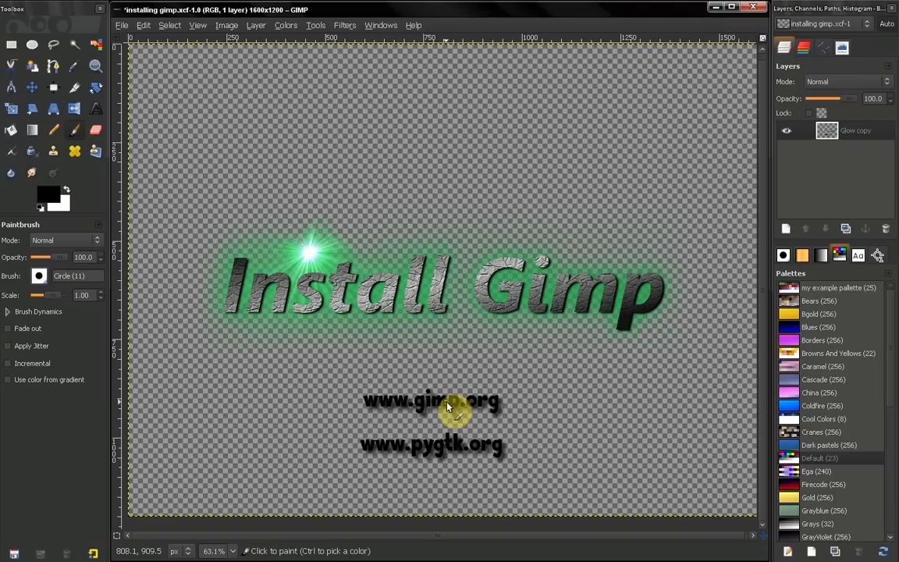
mouse_move(507, 411)
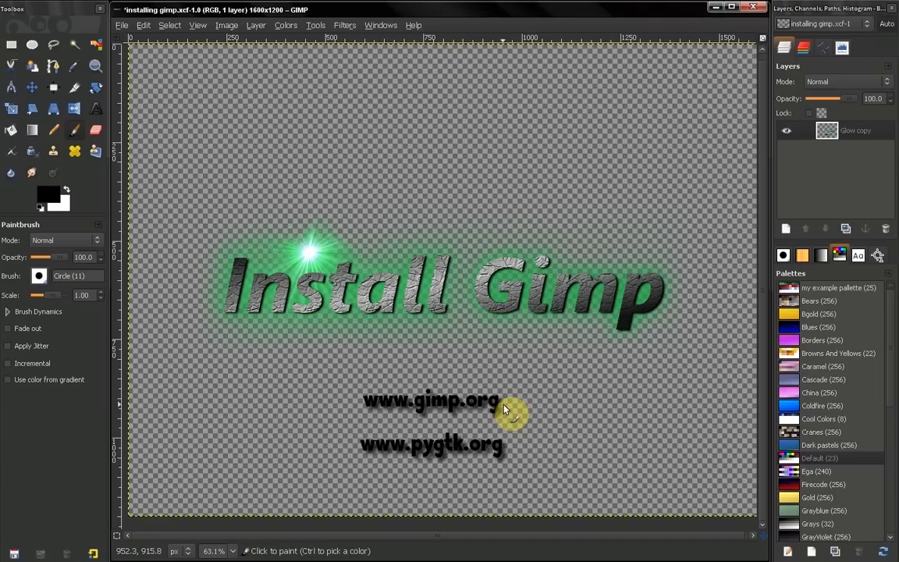
mouse_move(482, 445)
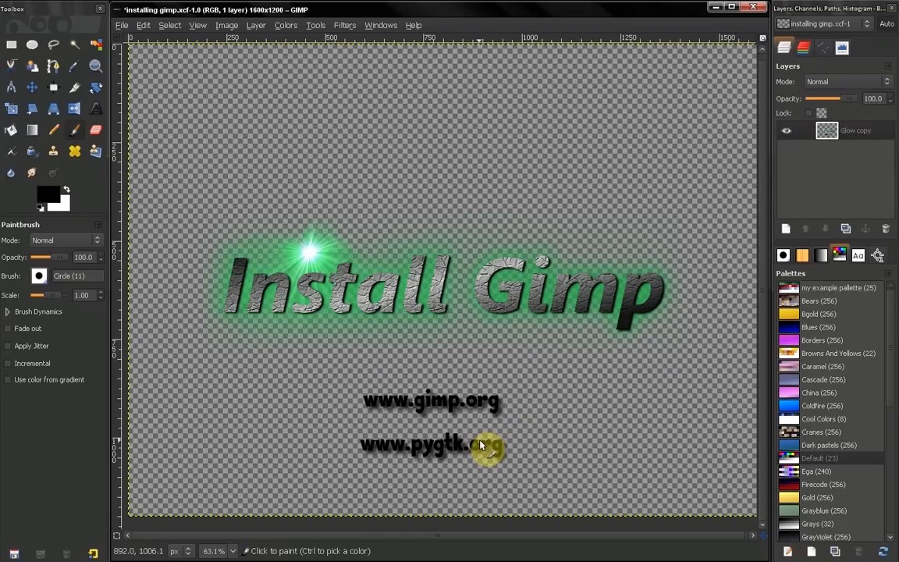
mouse_move(488, 443)
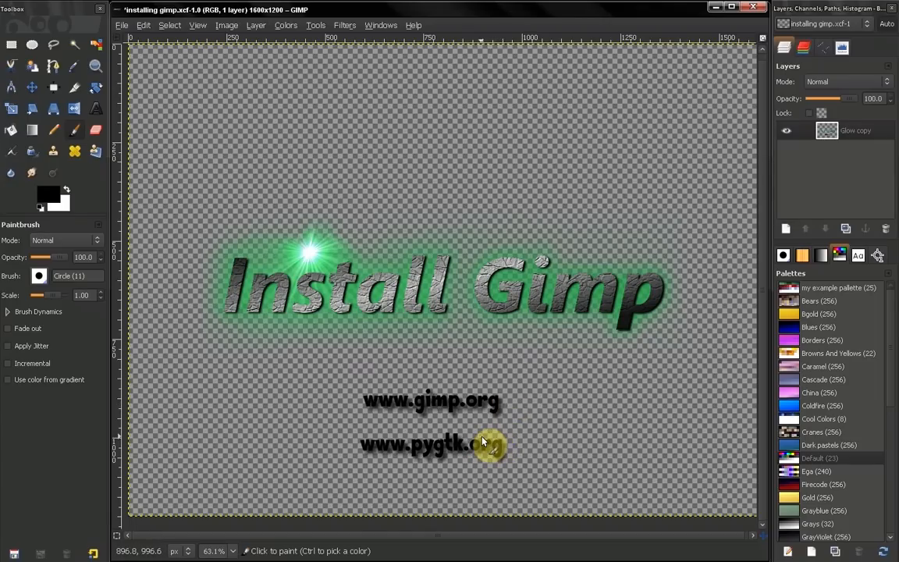
mouse_move(718, 386)
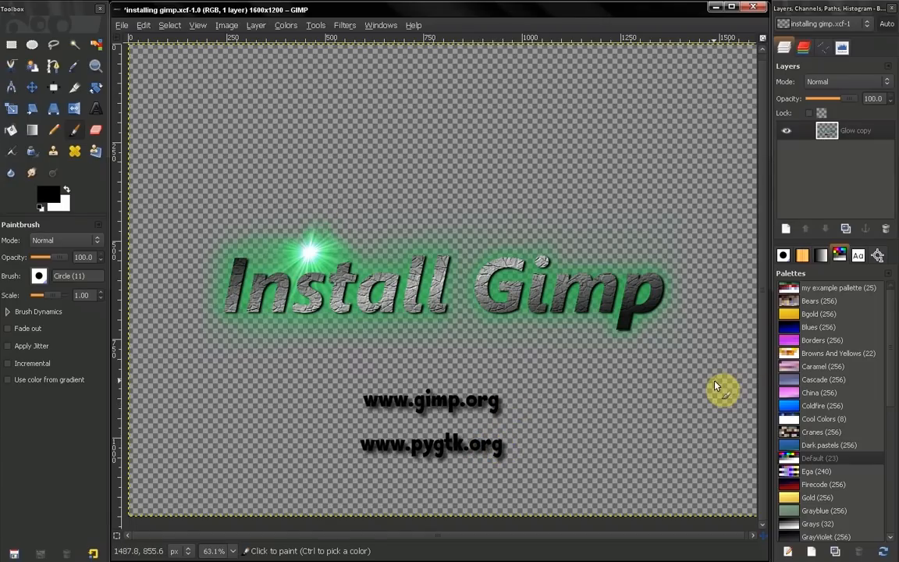
mouse_move(429, 383)
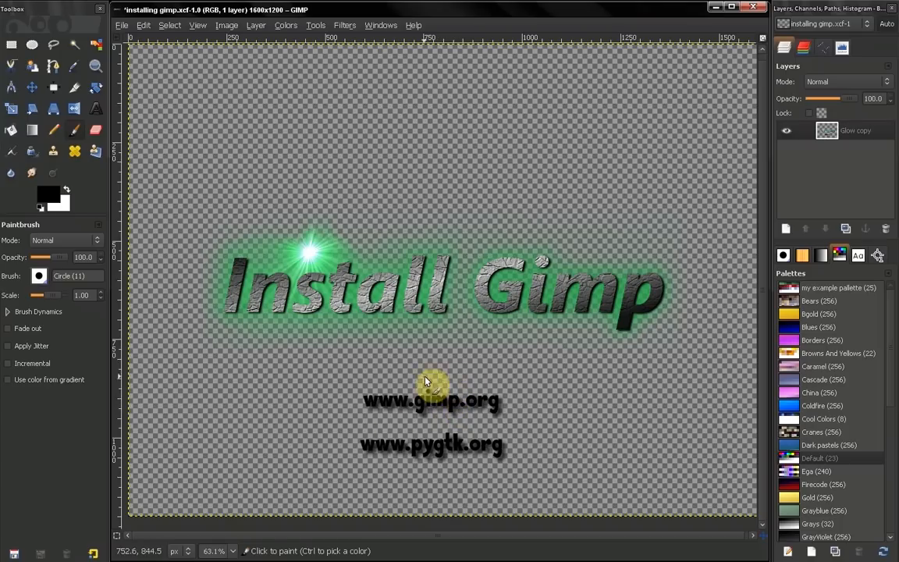
mouse_move(519, 429)
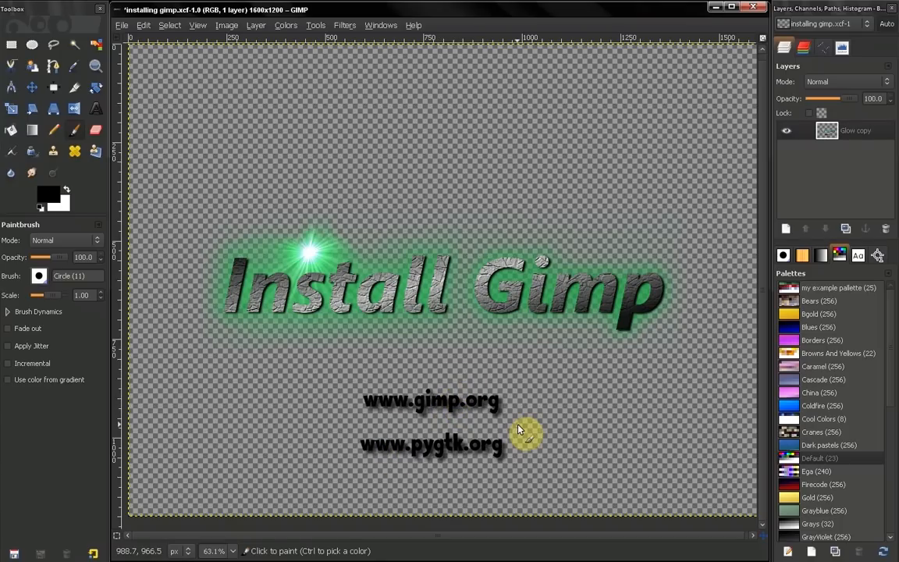